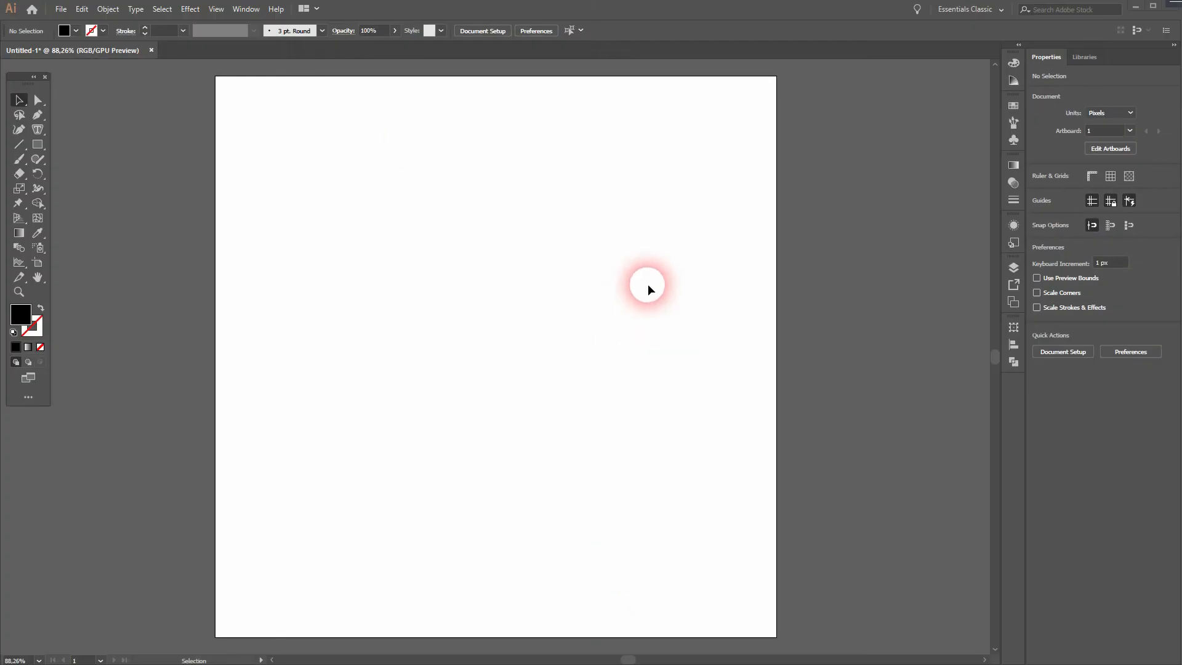
Select the Area Graph Tool from the graph tool flyout
left_click(216, 9)
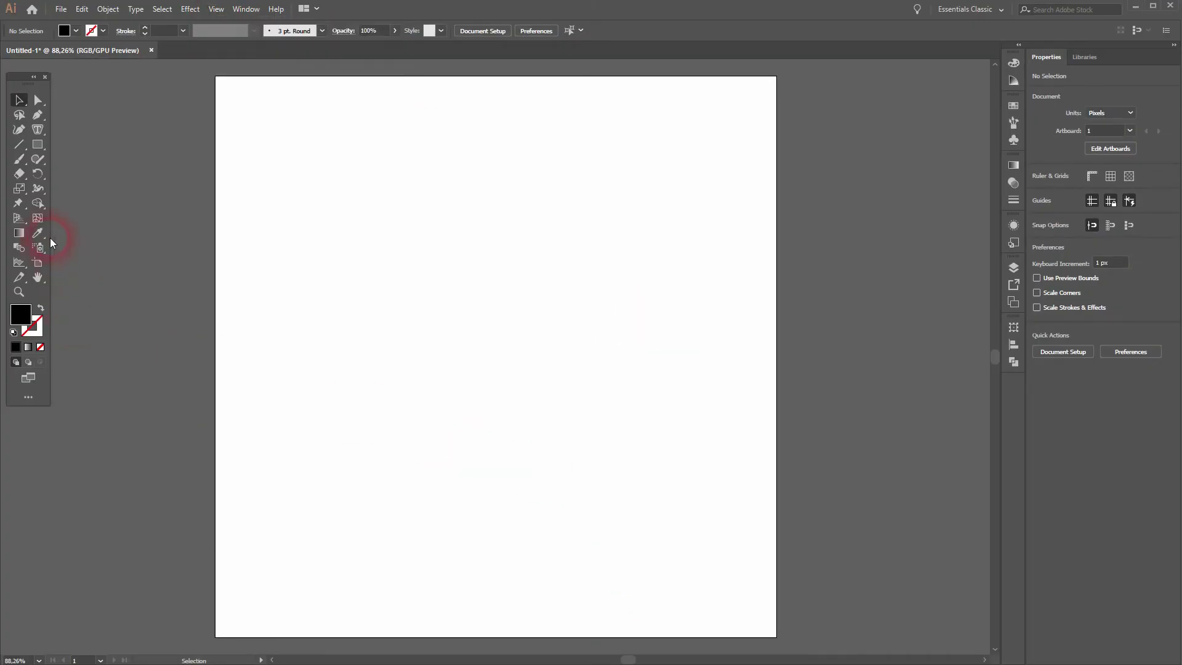
left_click(18, 247)
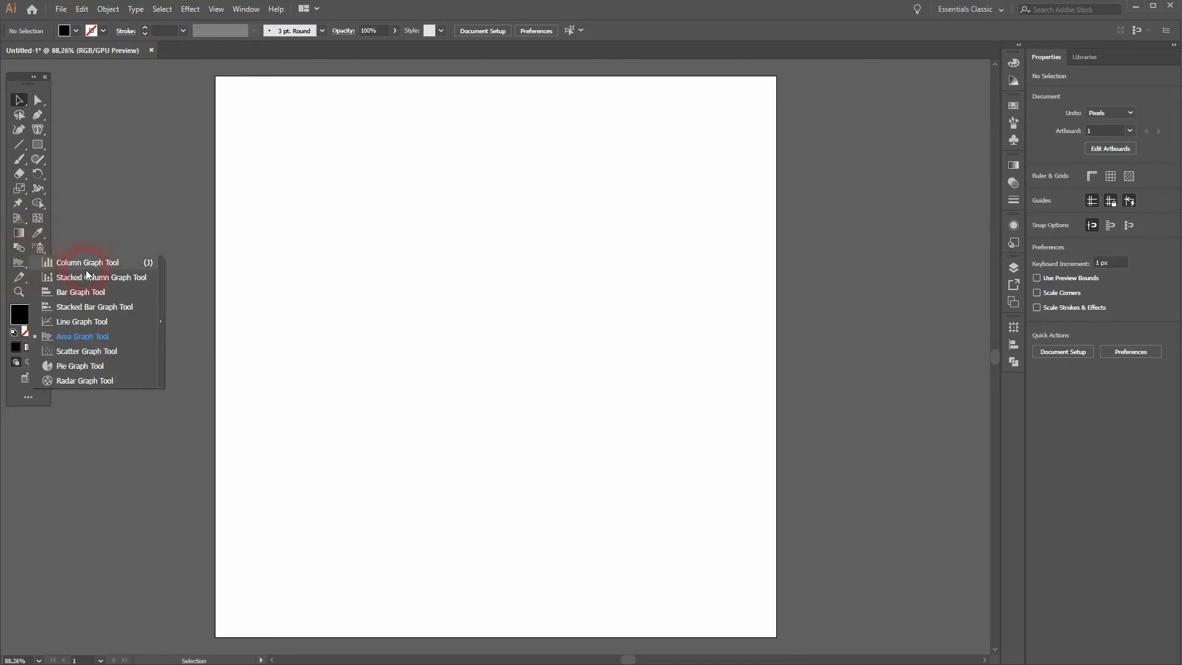
left_click(82, 336)
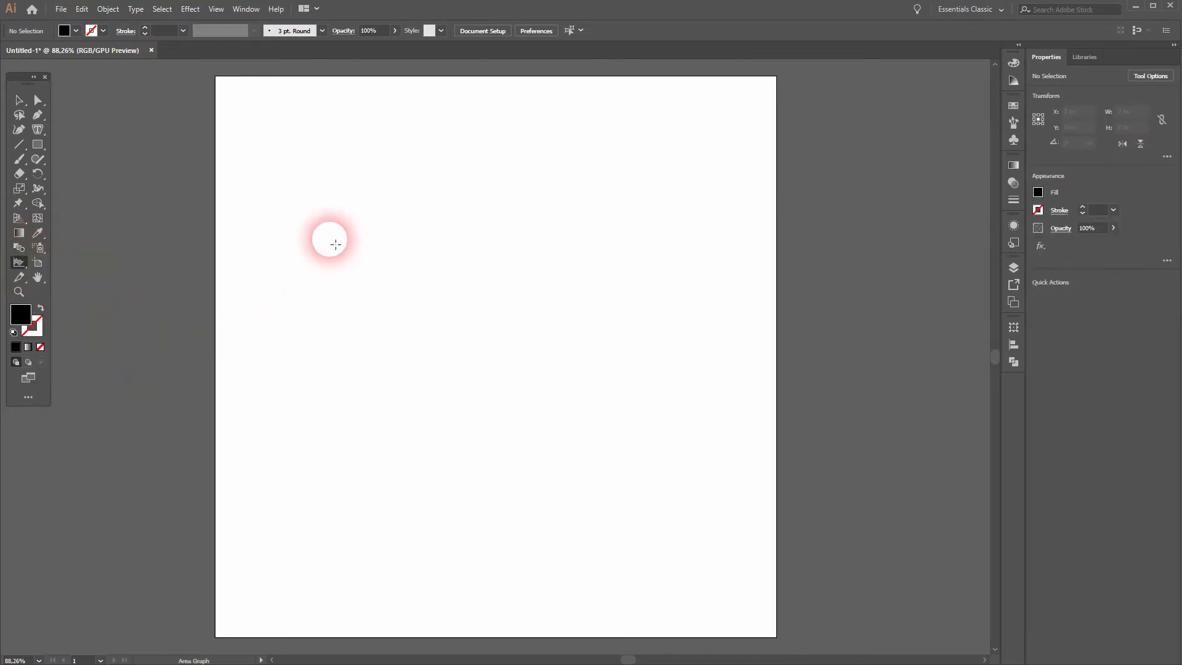
Drag out an area graph and head its data columns Source 1 through Source 4
left_click_drag(330, 239, 645, 438)
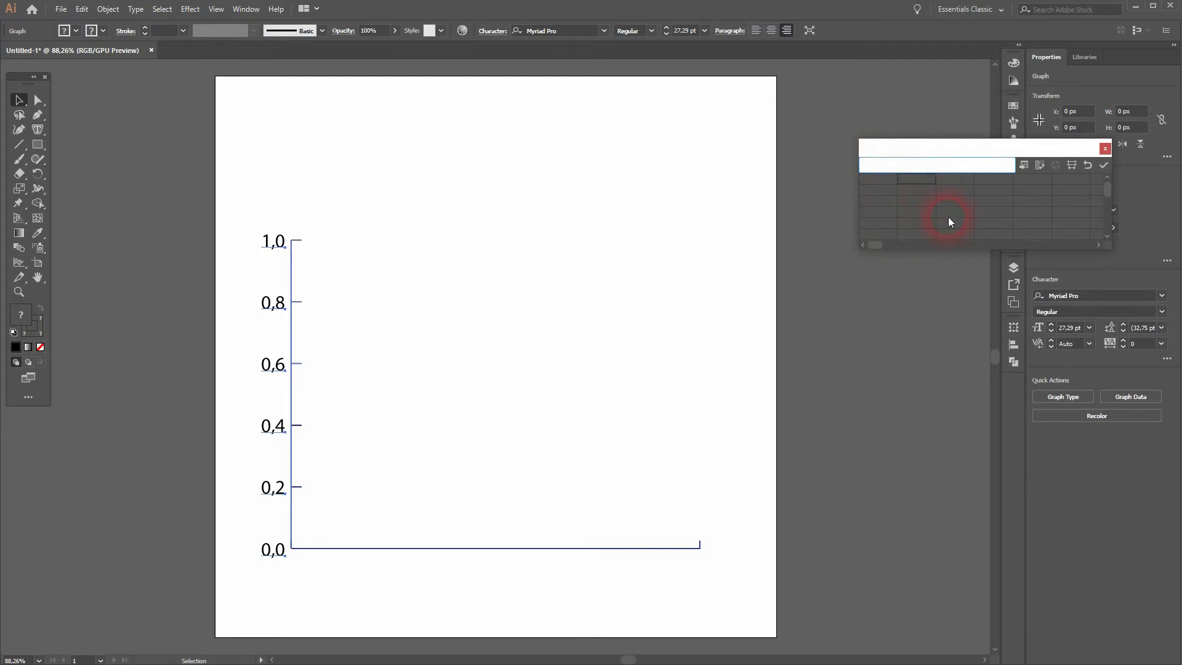
type("SOur")
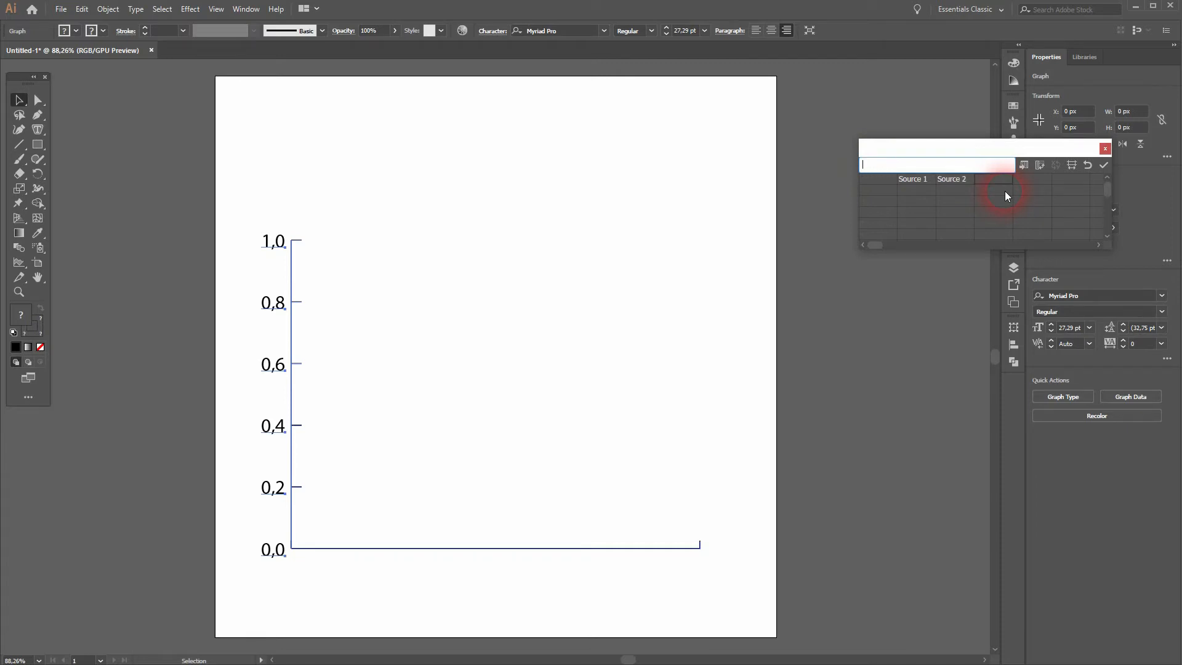
type("Source 3")
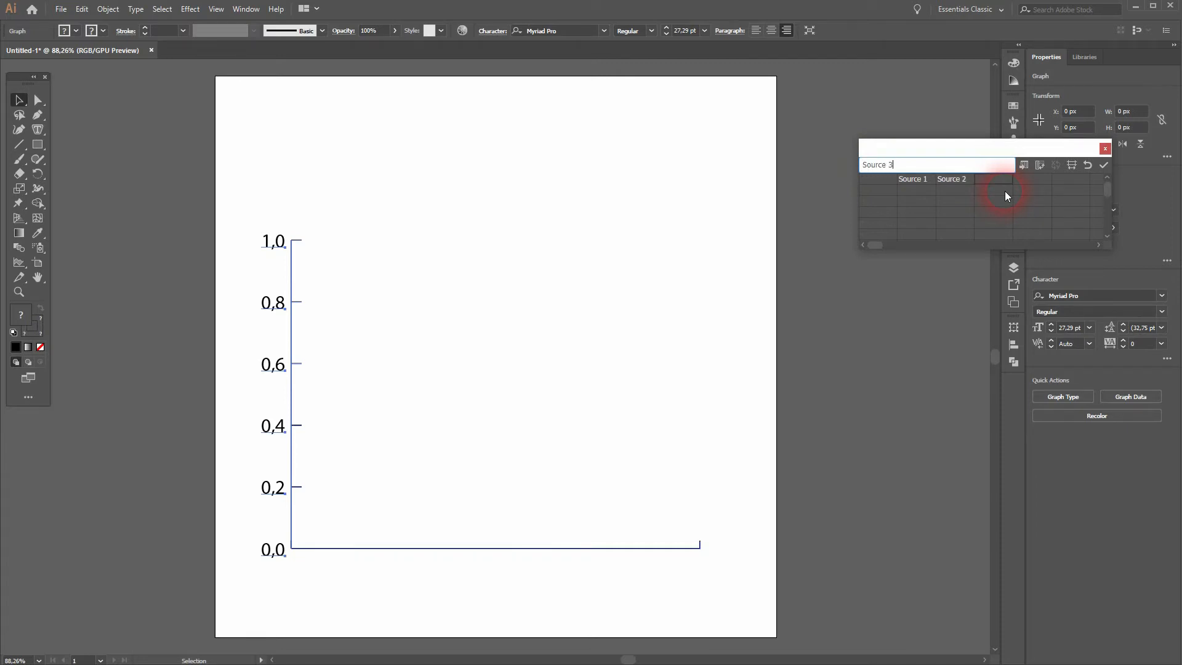
type("Source 3")
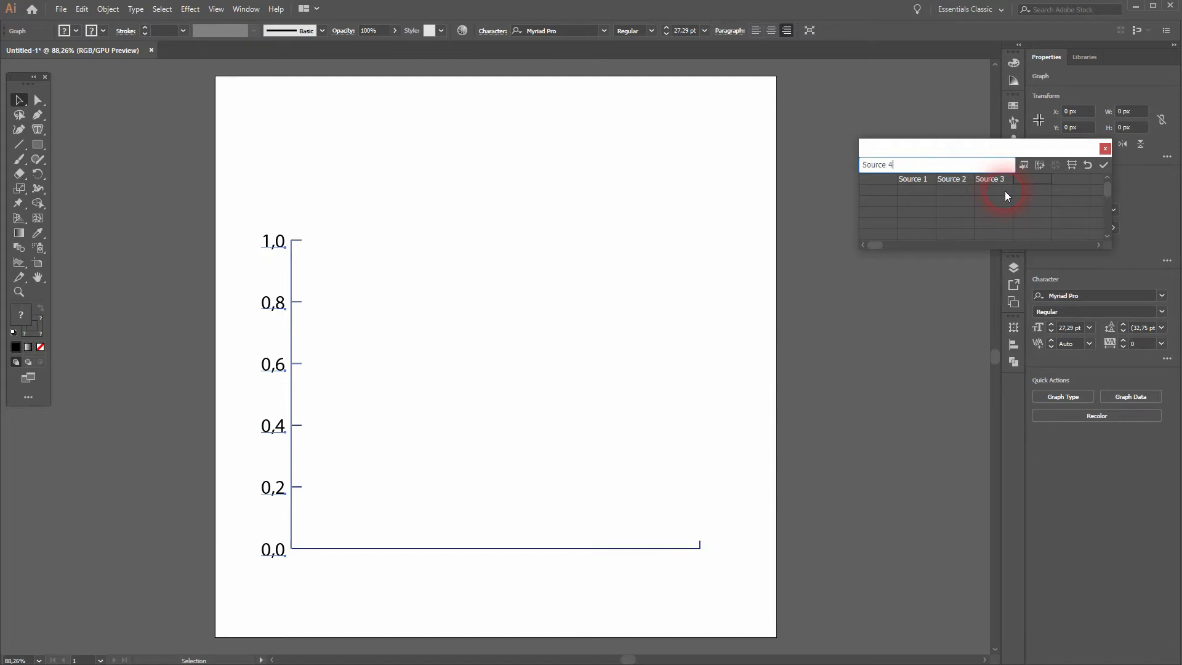
left_click(1103, 165)
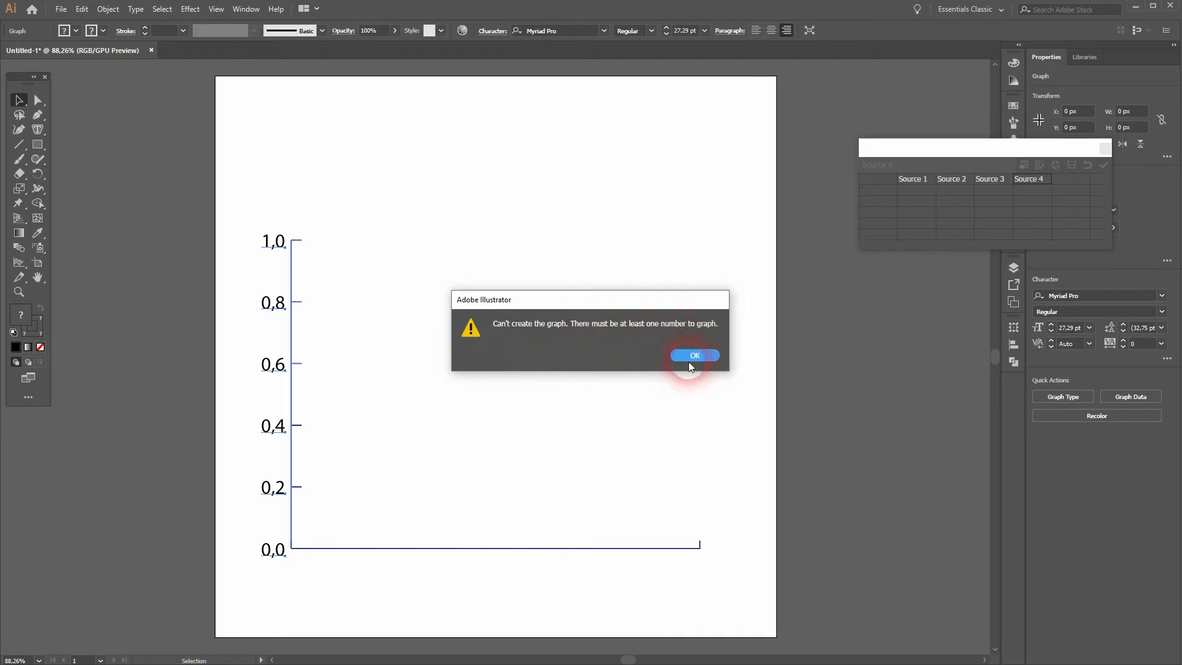
left_click(695, 355)
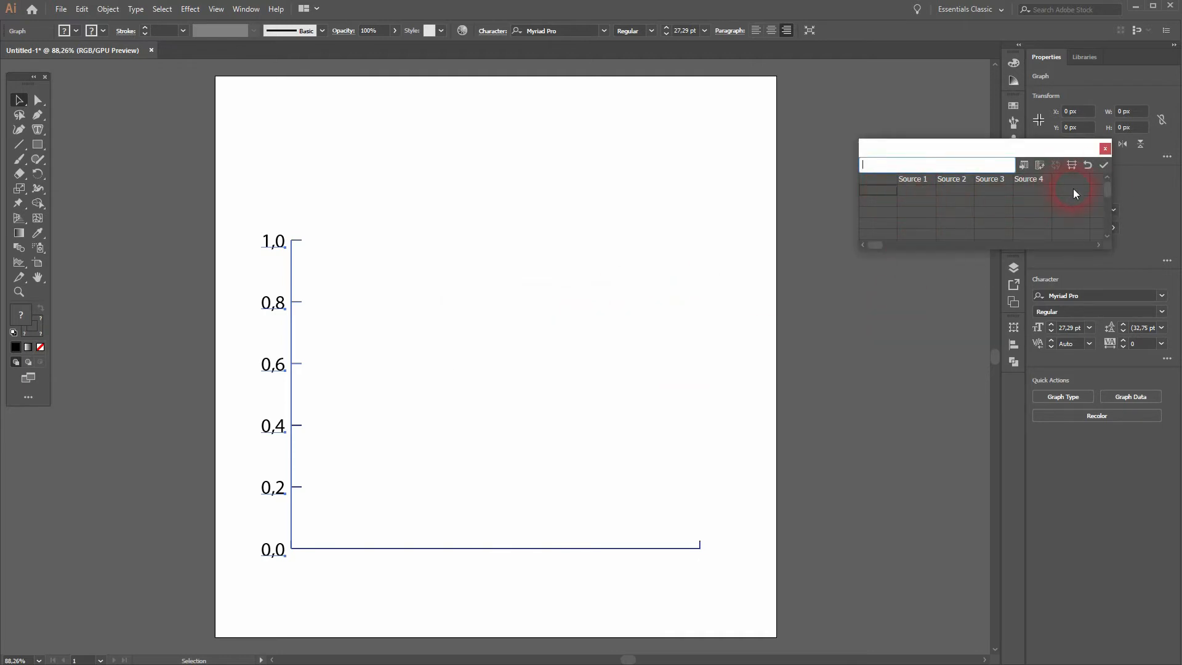
Enter row labels Year 1 to Year 5 and fill in values for all four sources
type("Year 1")
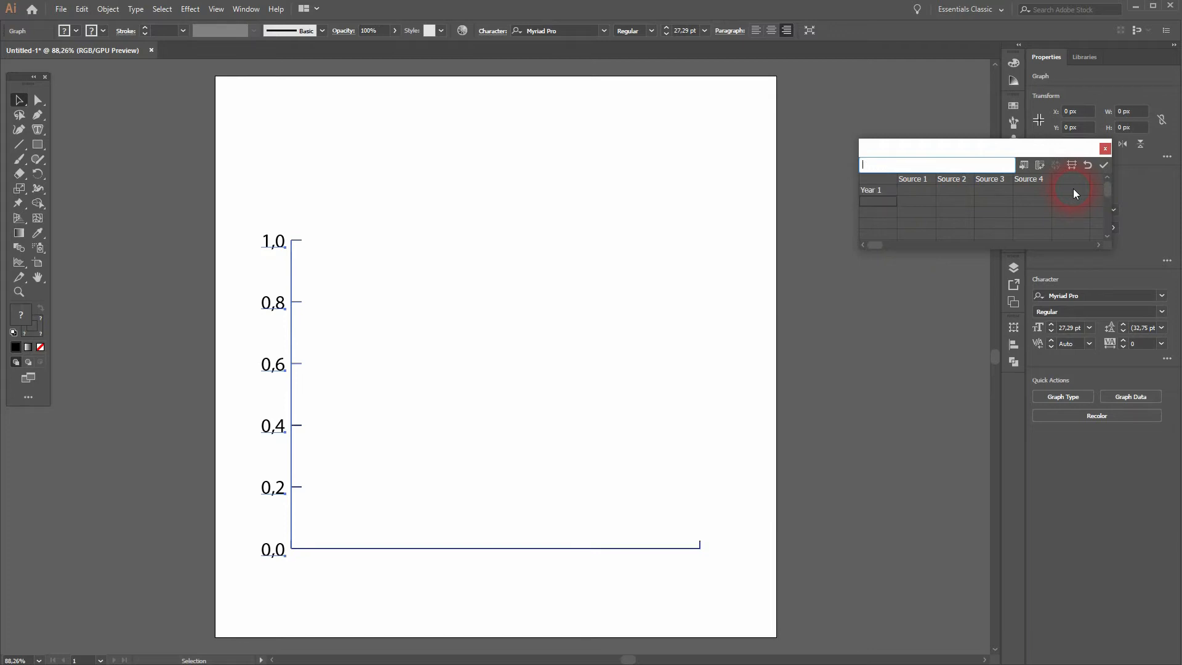
type("Year 2")
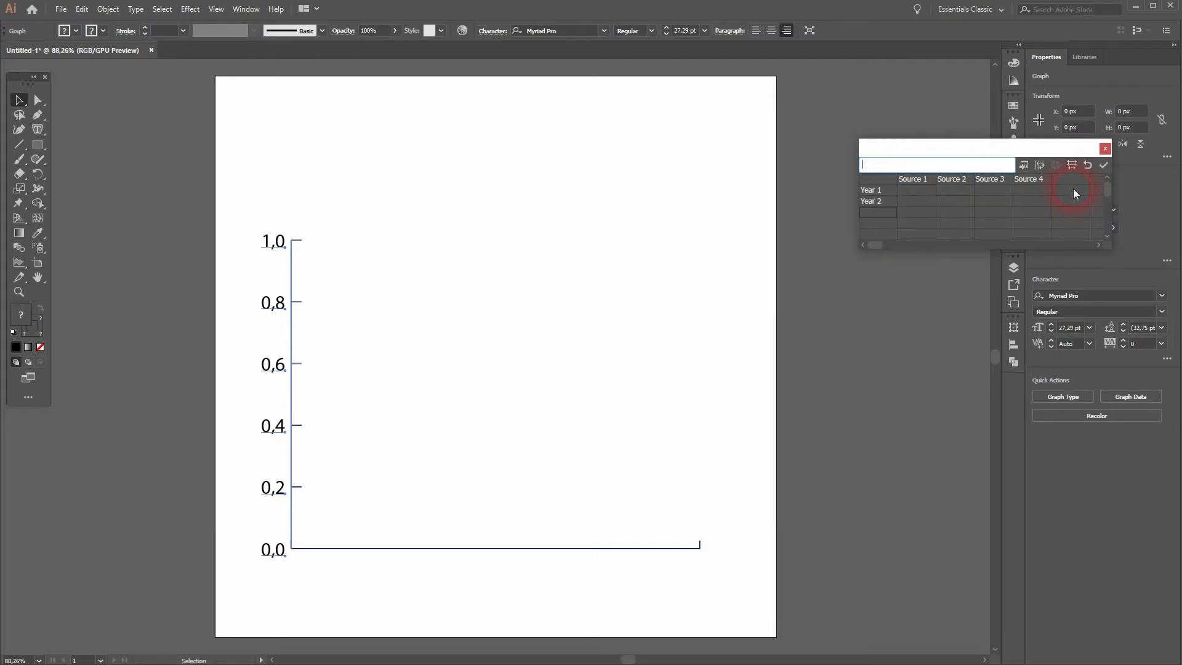
type("Year 3")
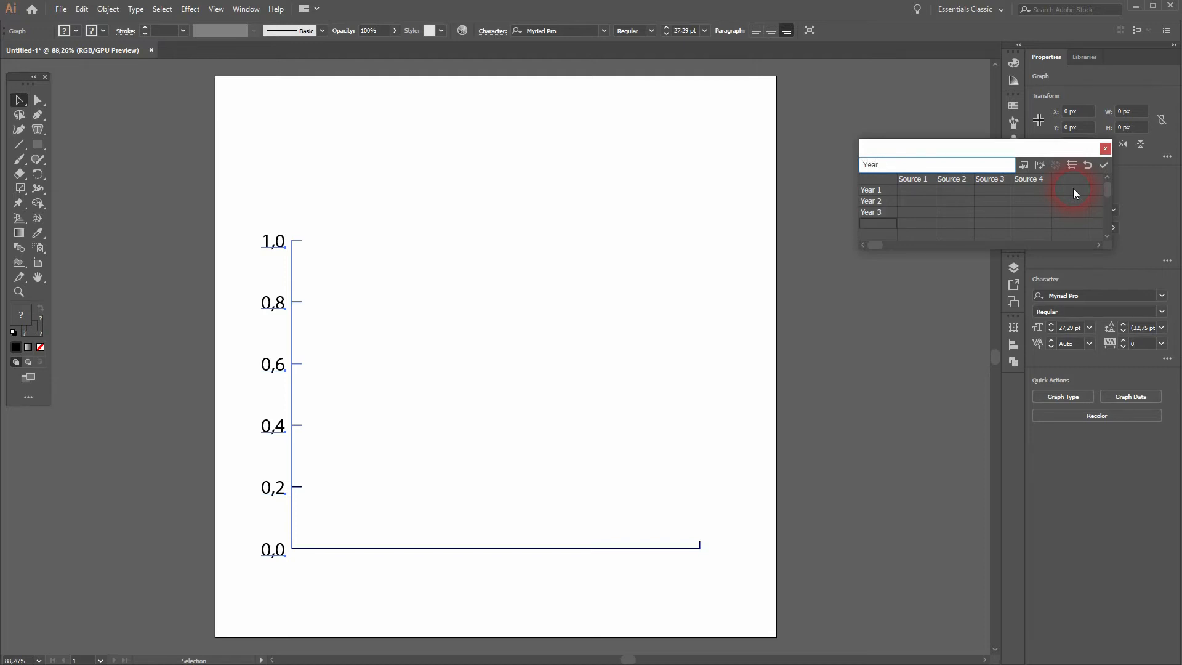
key("Enter")
type("2")
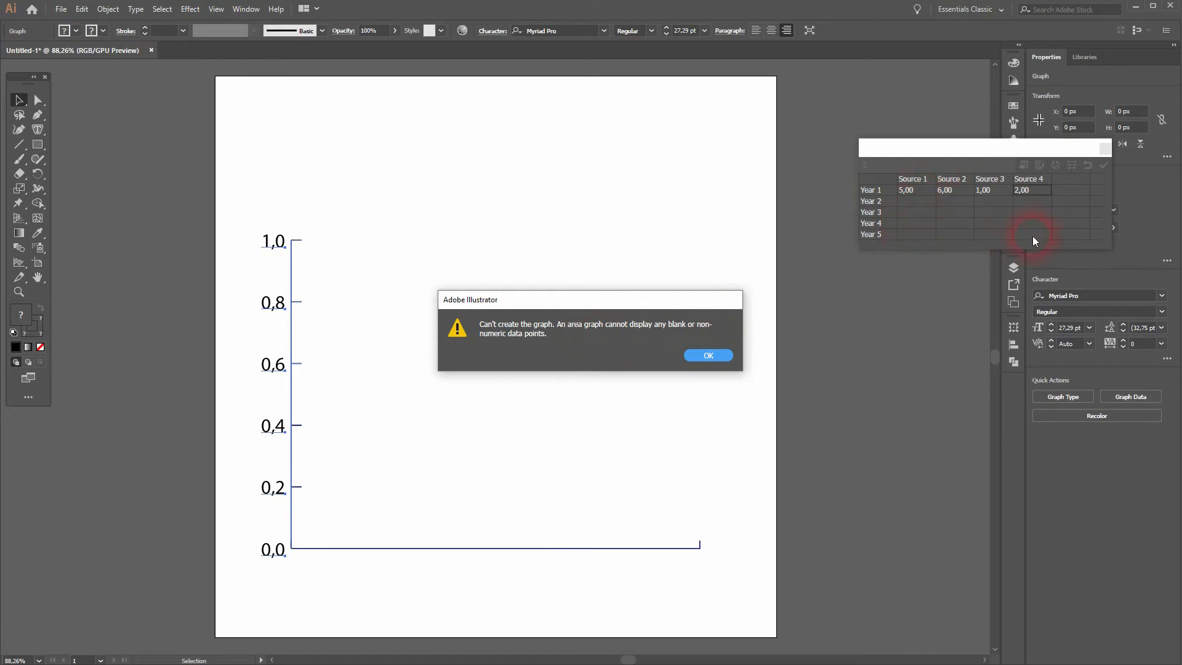
left_click(708, 355)
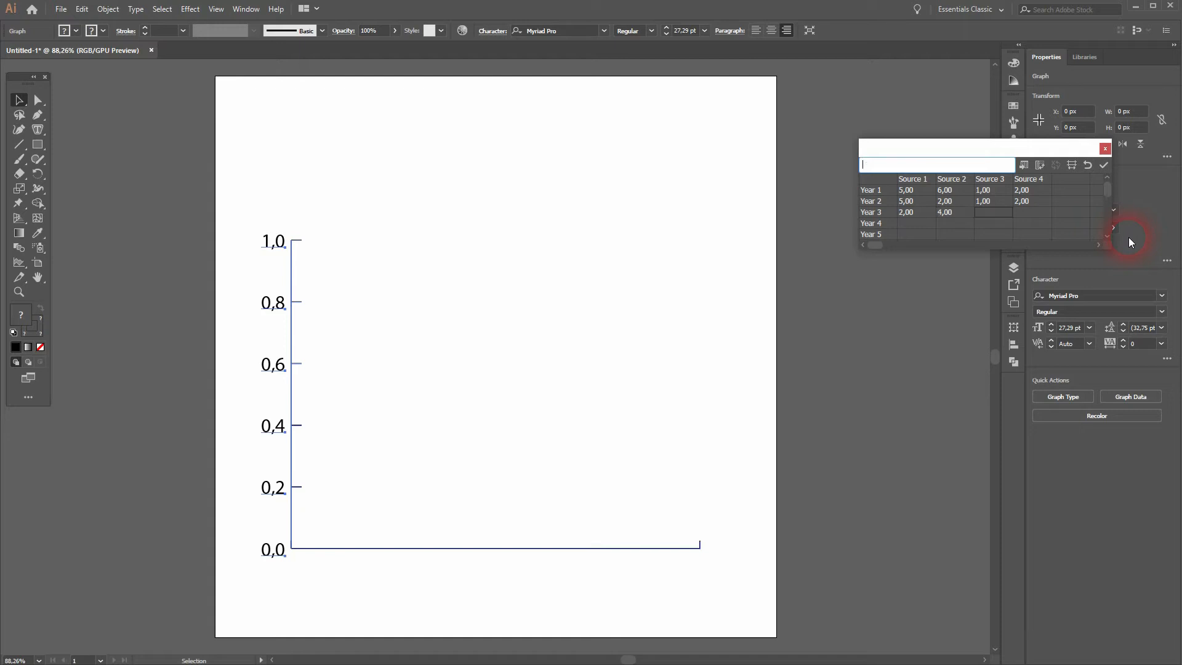
type("5,00")
left_click(916, 224)
type("3")
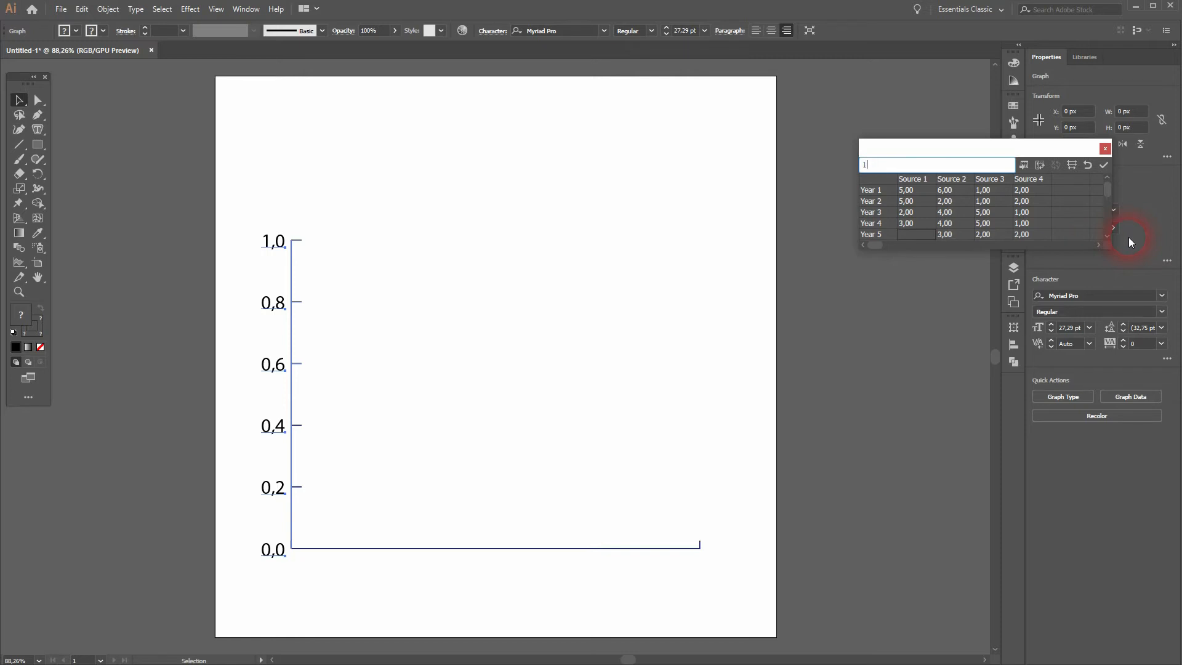
left_click(912, 234)
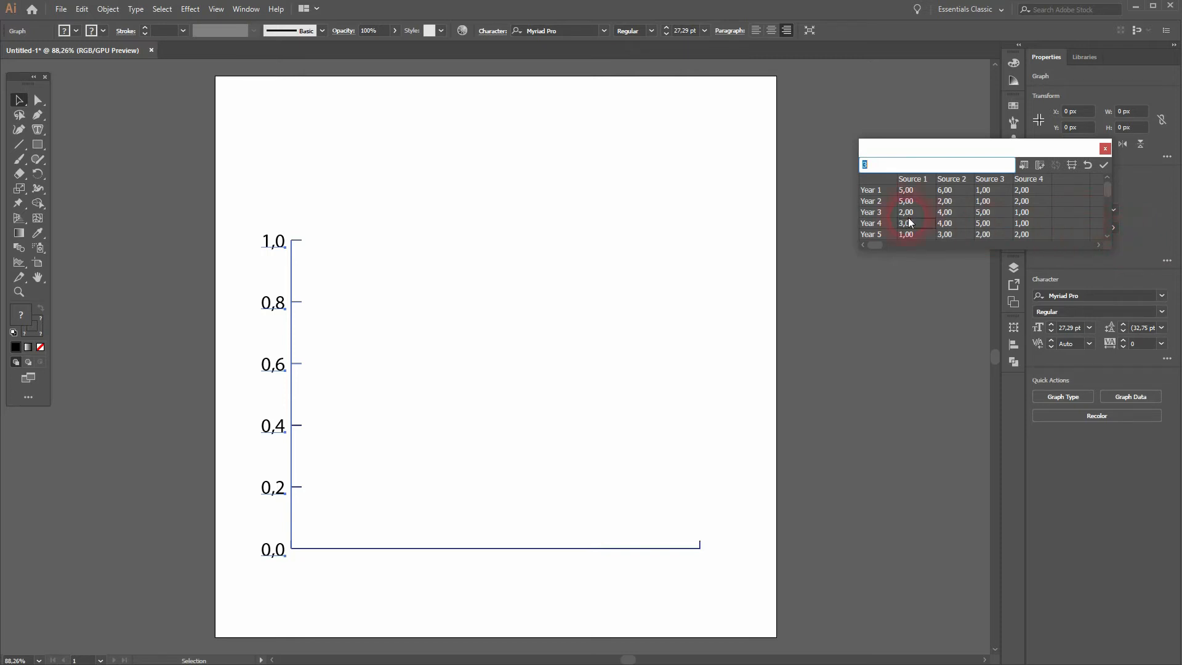
Apply the data to build the stacked area graph and close the data sheet
left_click(1104, 164)
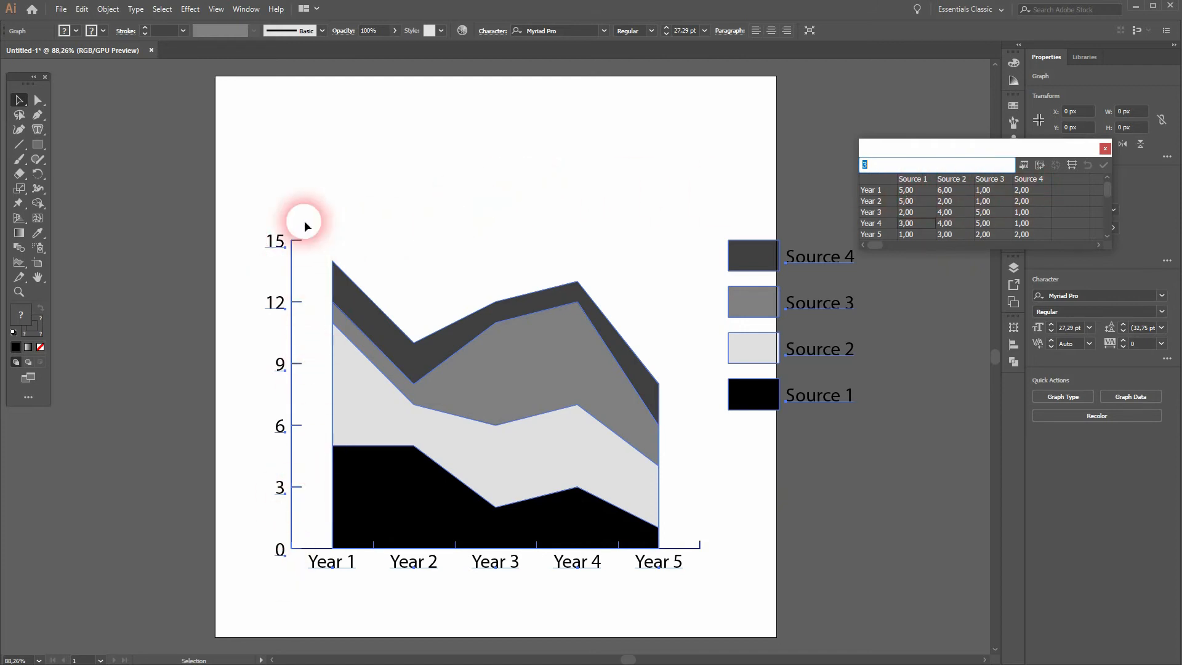
left_click(1104, 150)
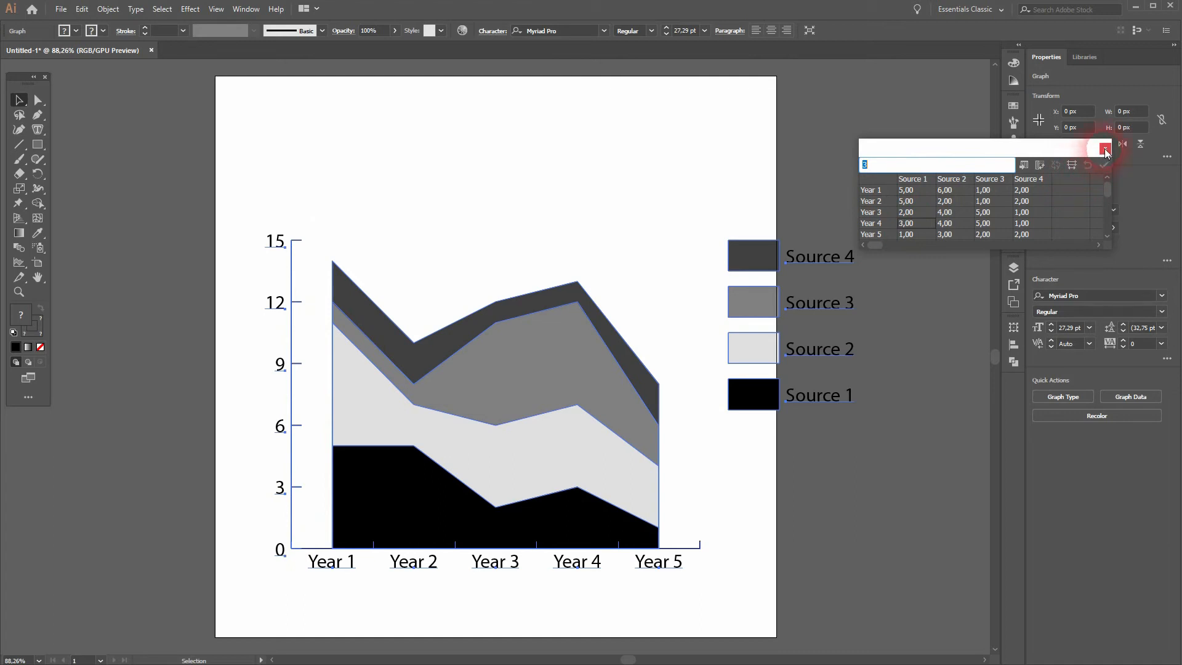
left_click(1102, 149)
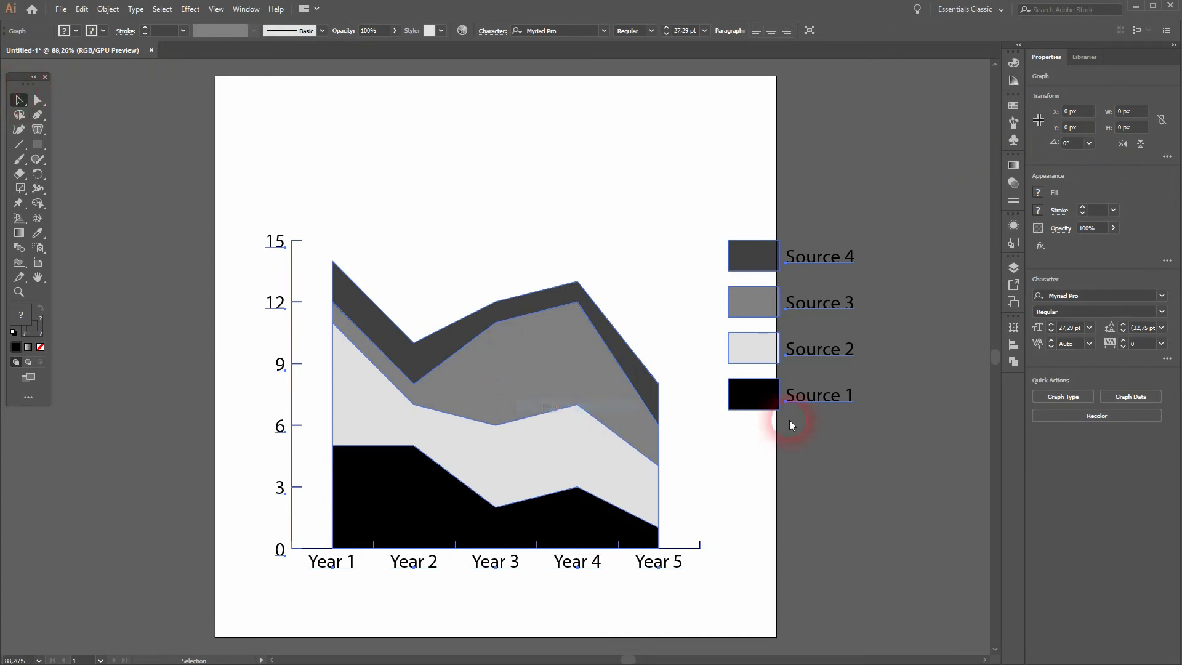
Add a drop shadow in Graph Type, then remove it again
left_click(1063, 396)
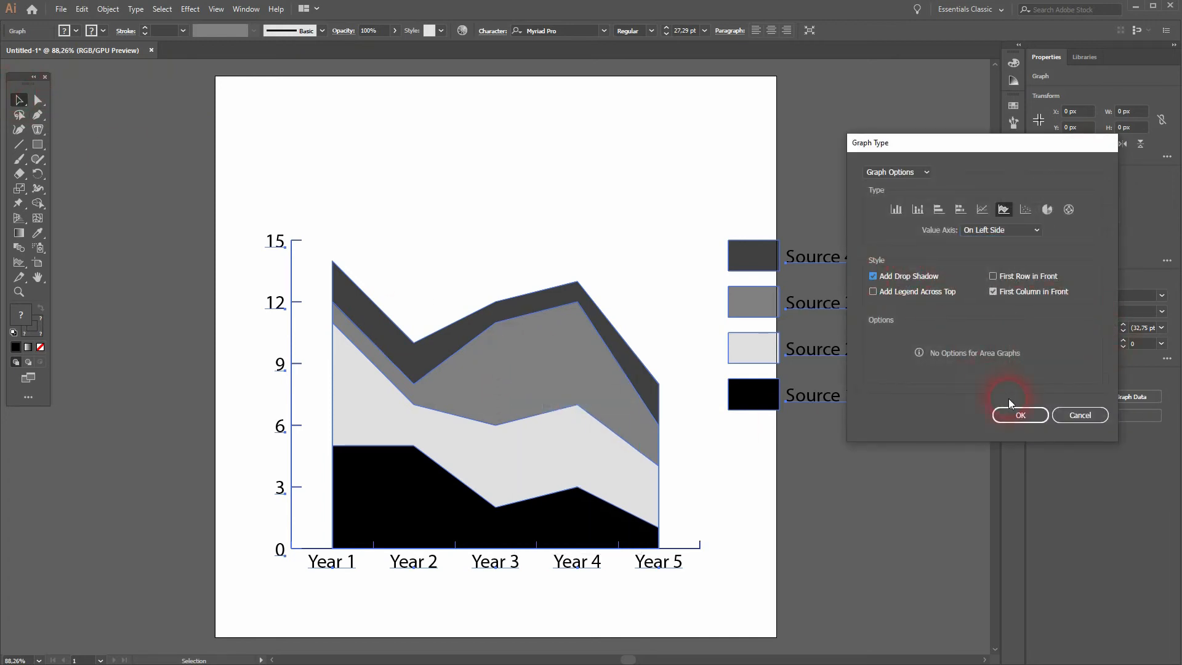
left_click(1020, 415)
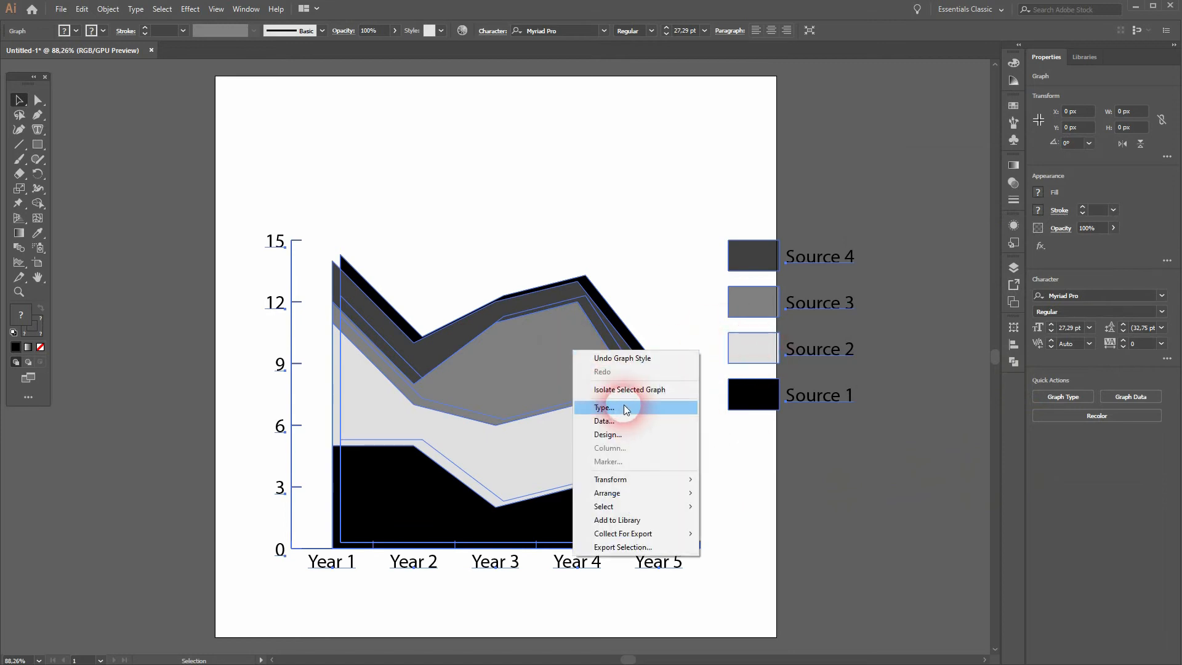
left_click(604, 407)
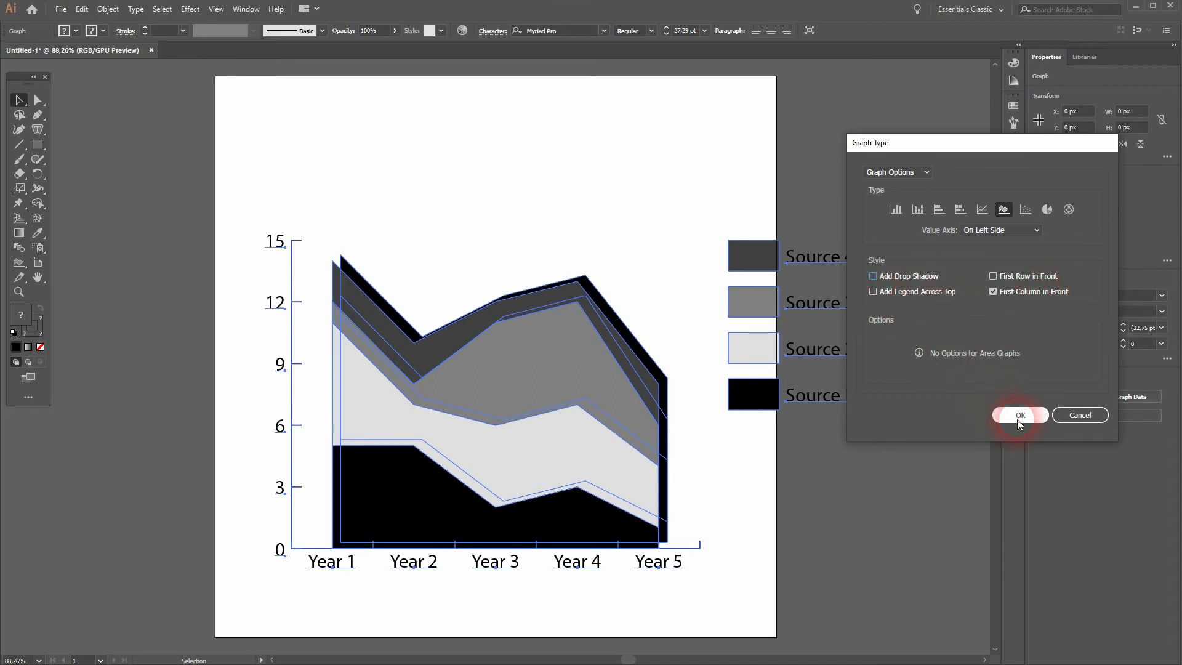
left_click(1021, 415)
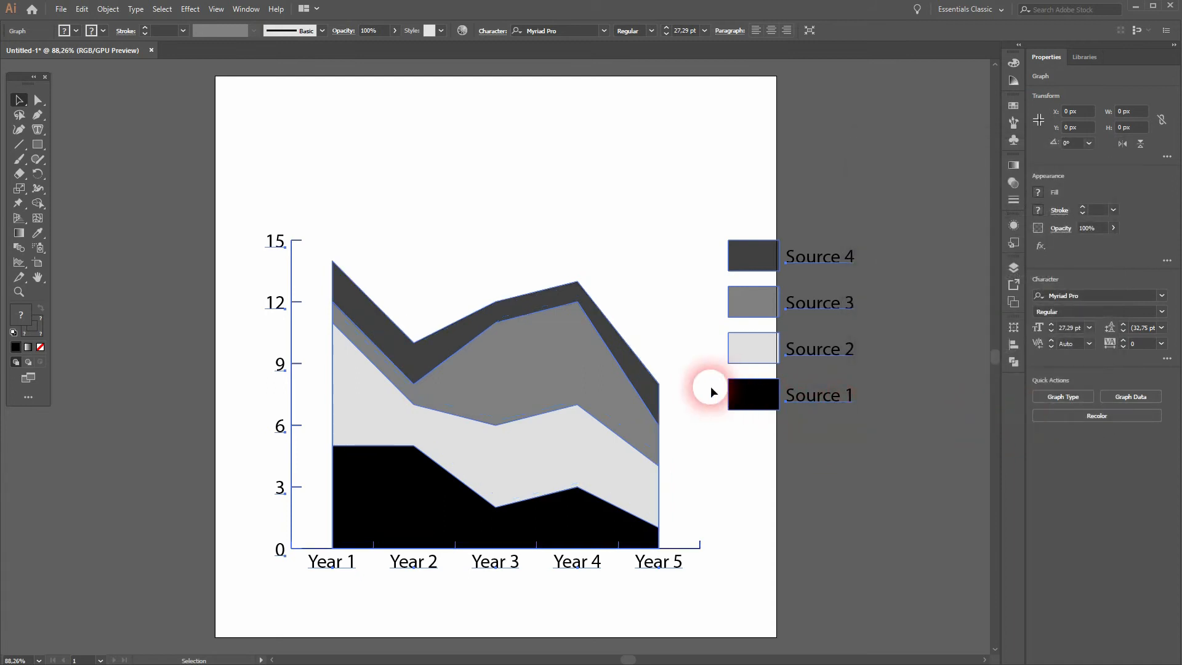
Ungroup the graph twice, confirming the warning, and switch to the Group Selection tool
left_click(107, 8)
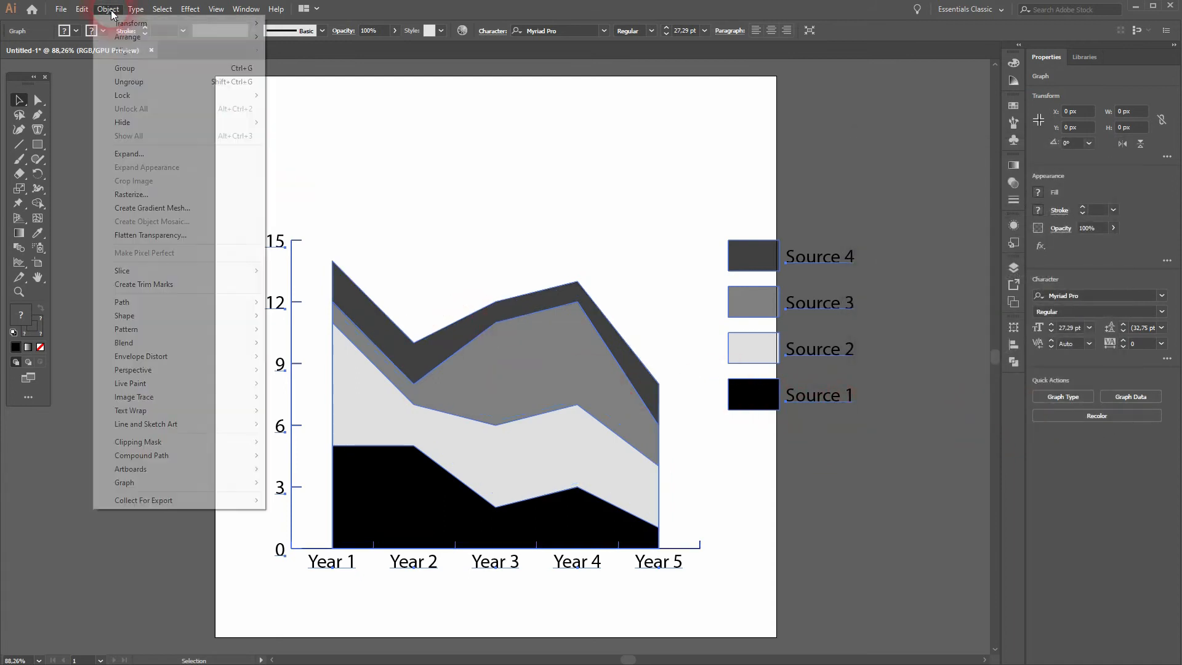
left_click(128, 81)
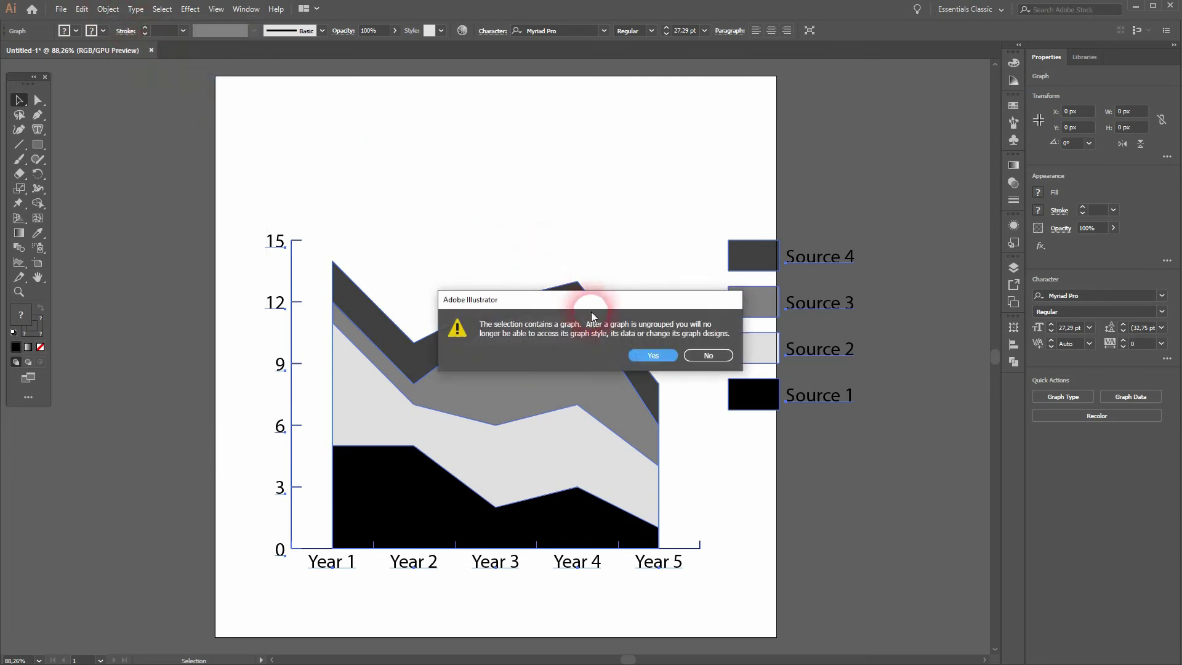
left_click(652, 355)
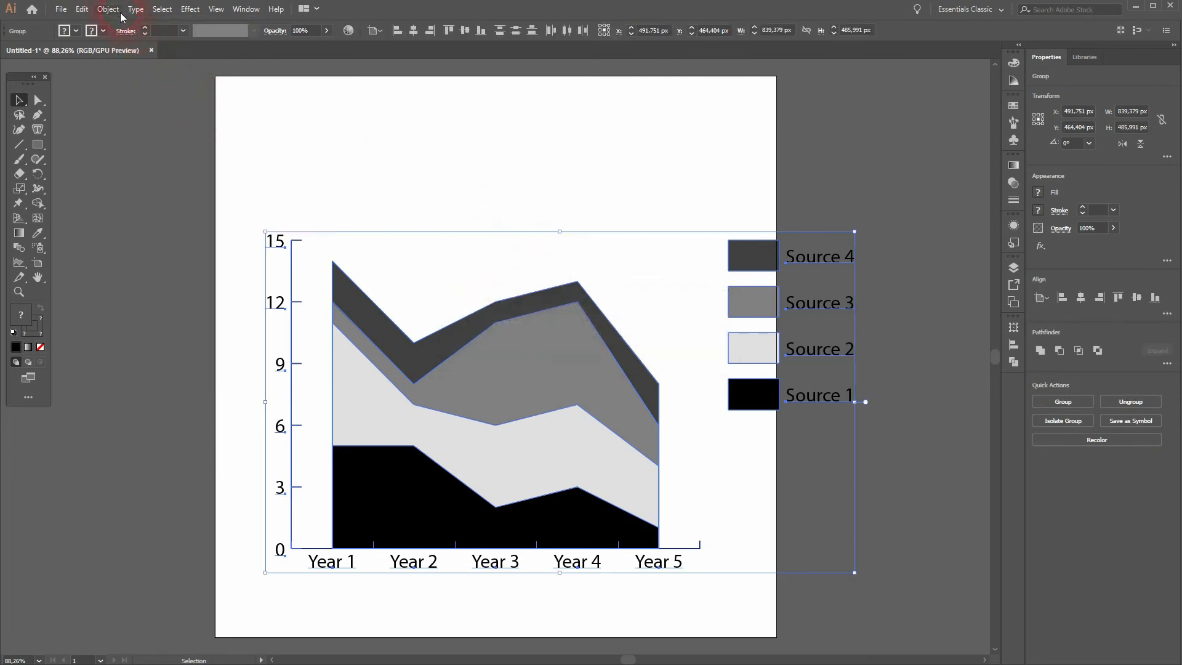
left_click(107, 8)
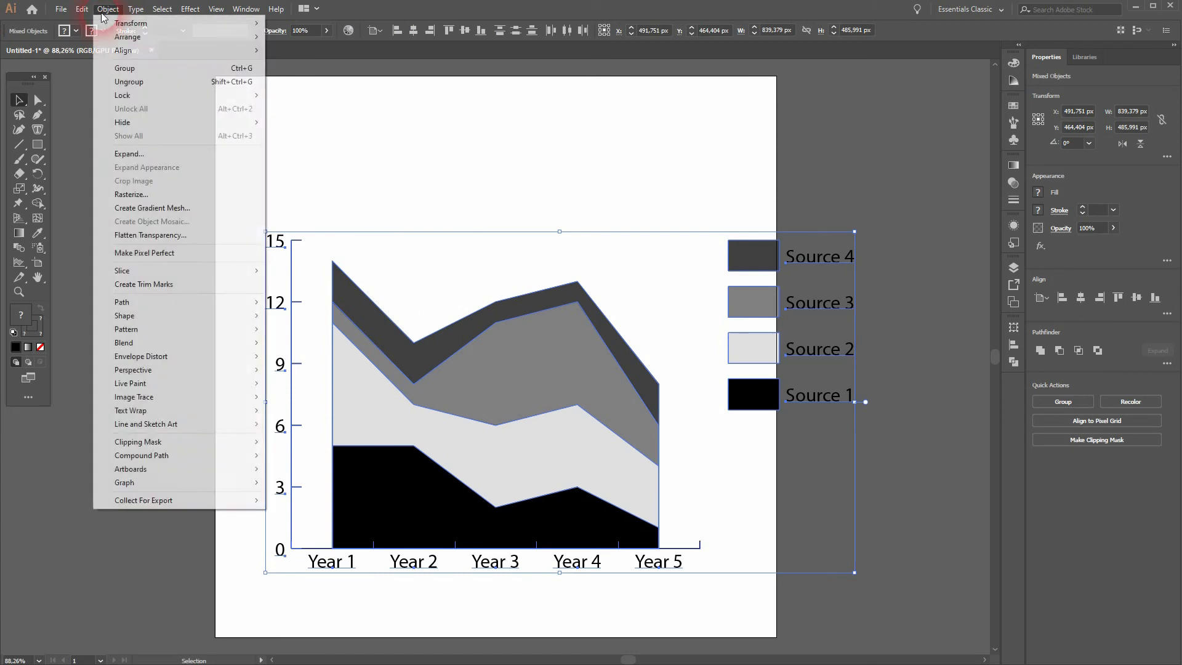
mouse_move(143, 89)
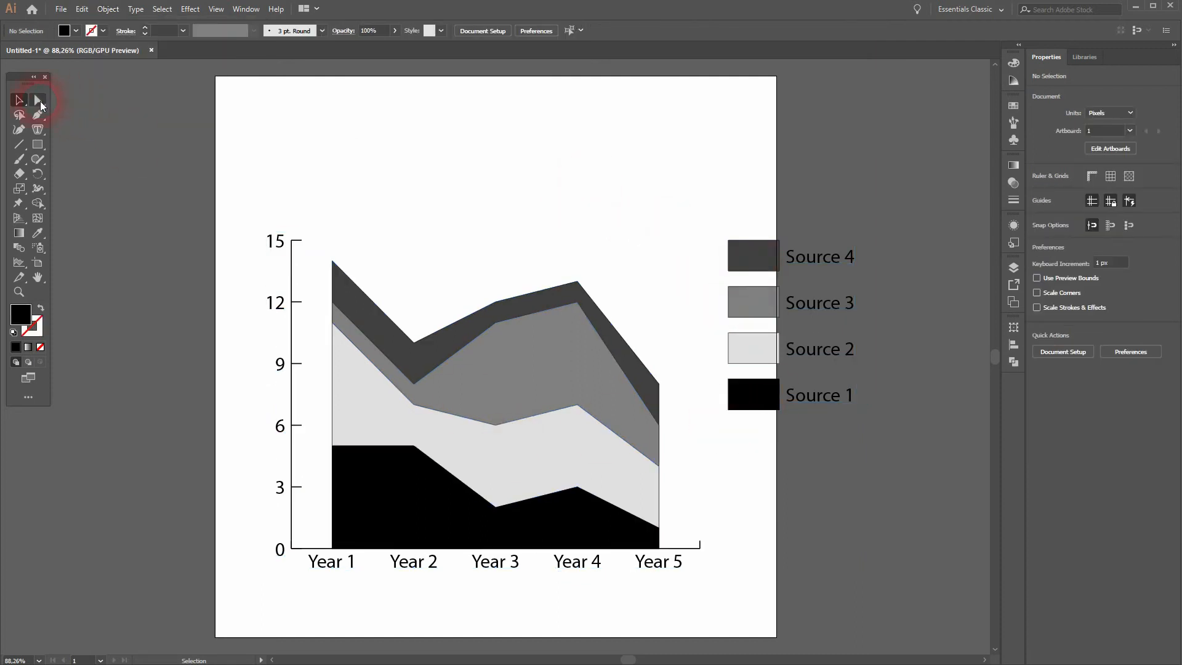
left_click(748, 256)
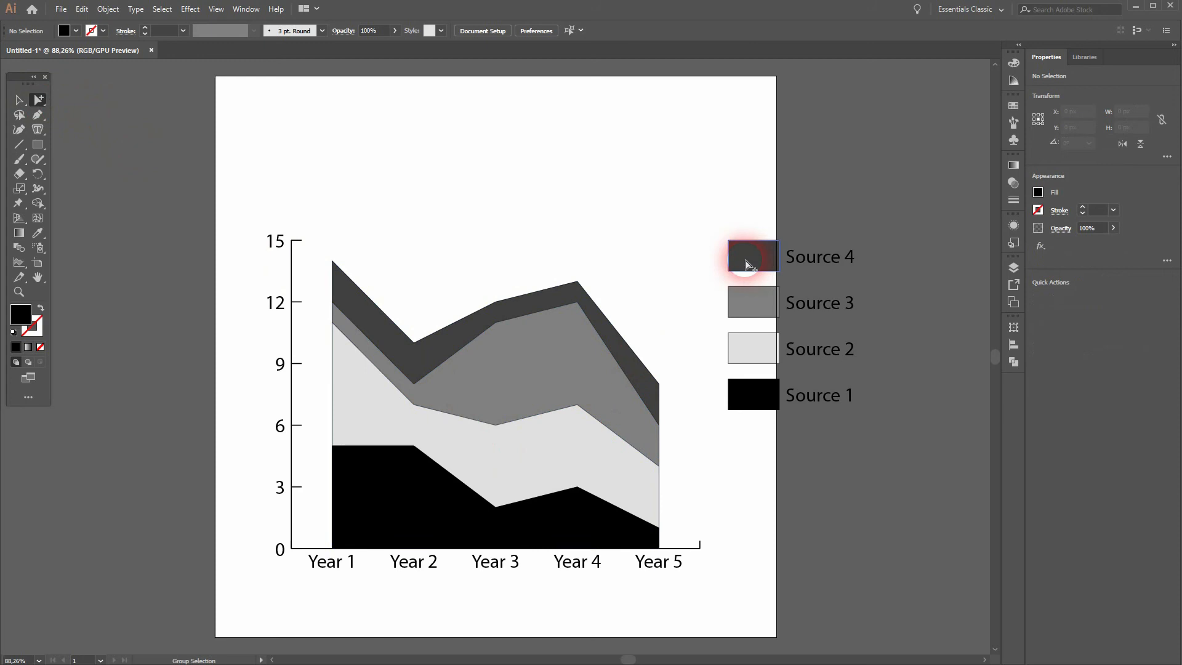
Fill the Source 1–4 areas and legend swatches with dark red, red, orange and light orange
left_click(751, 258)
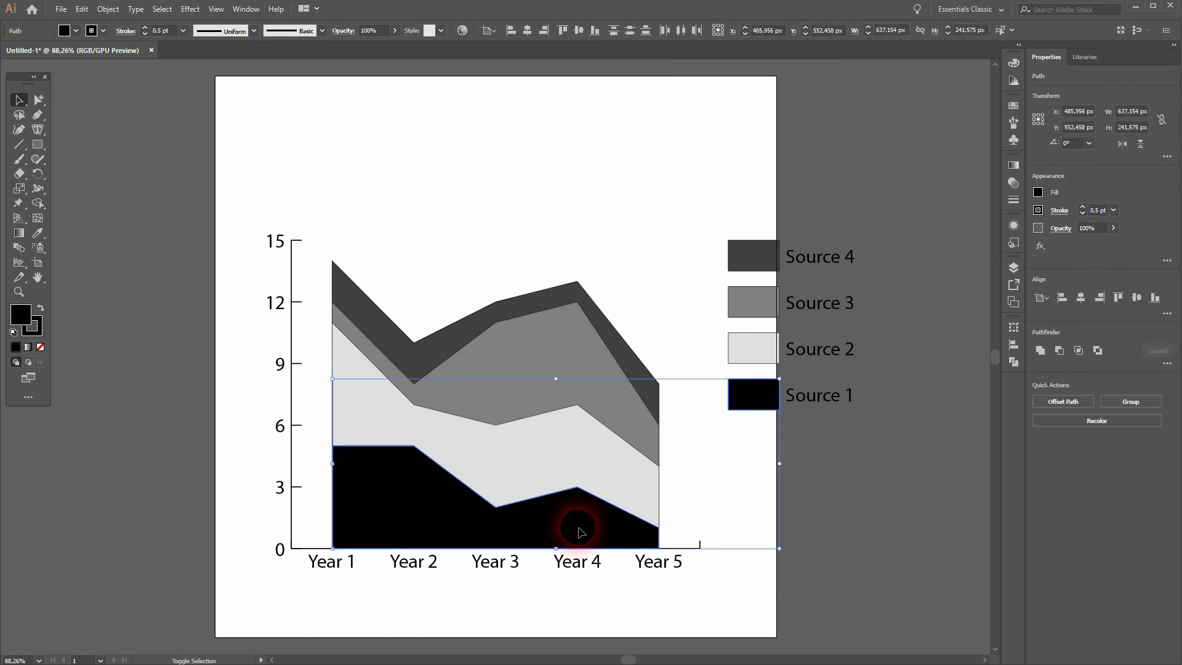
left_click(64, 30)
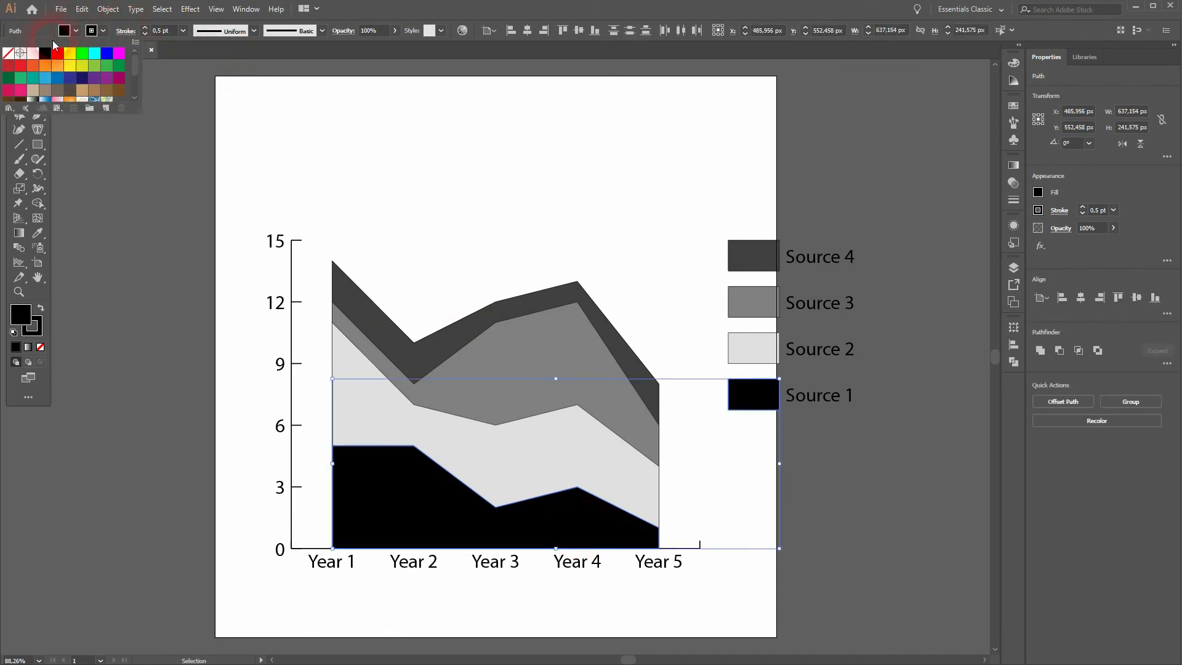
left_click(57, 55)
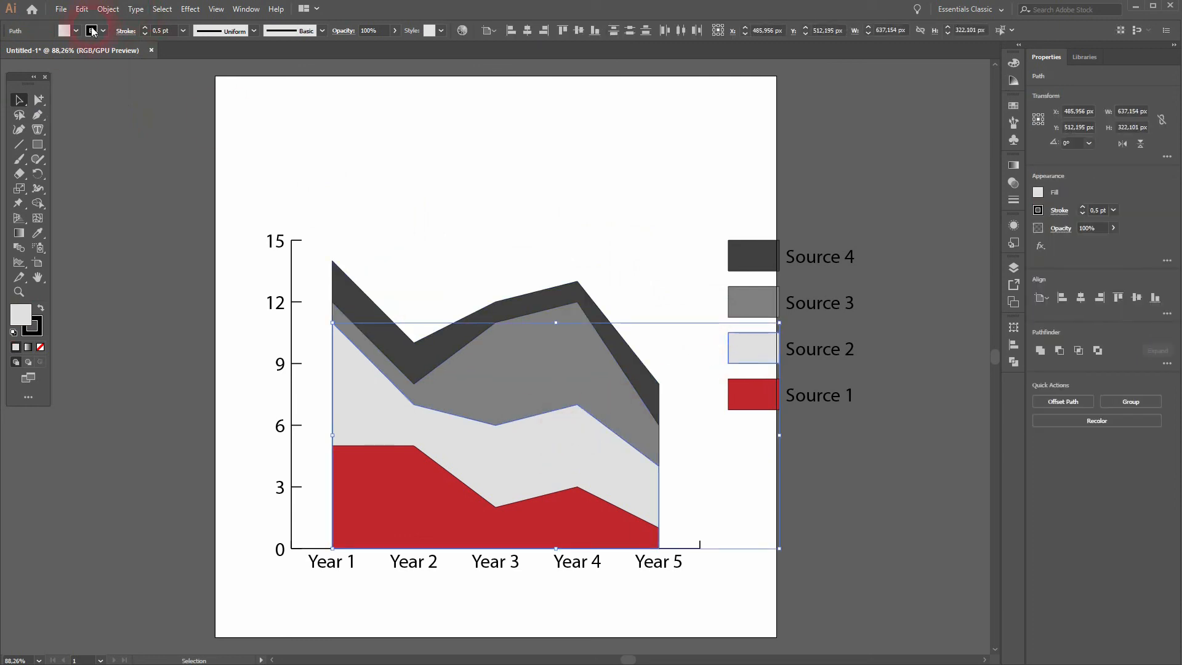
left_click(93, 30)
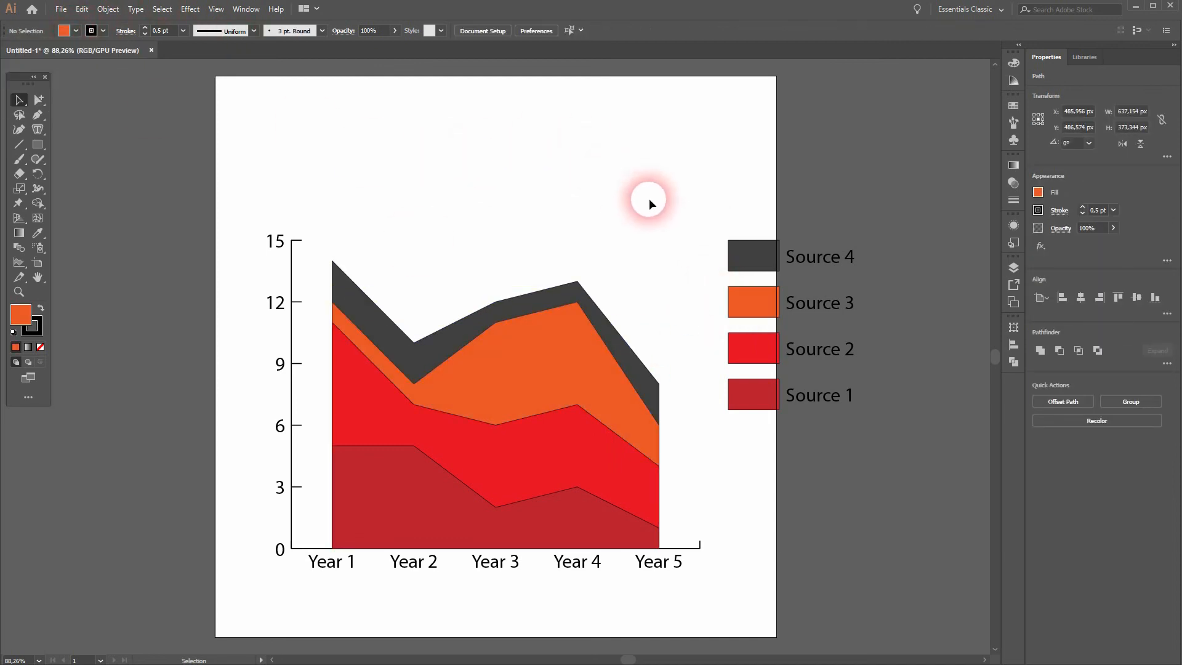
left_click(592, 313)
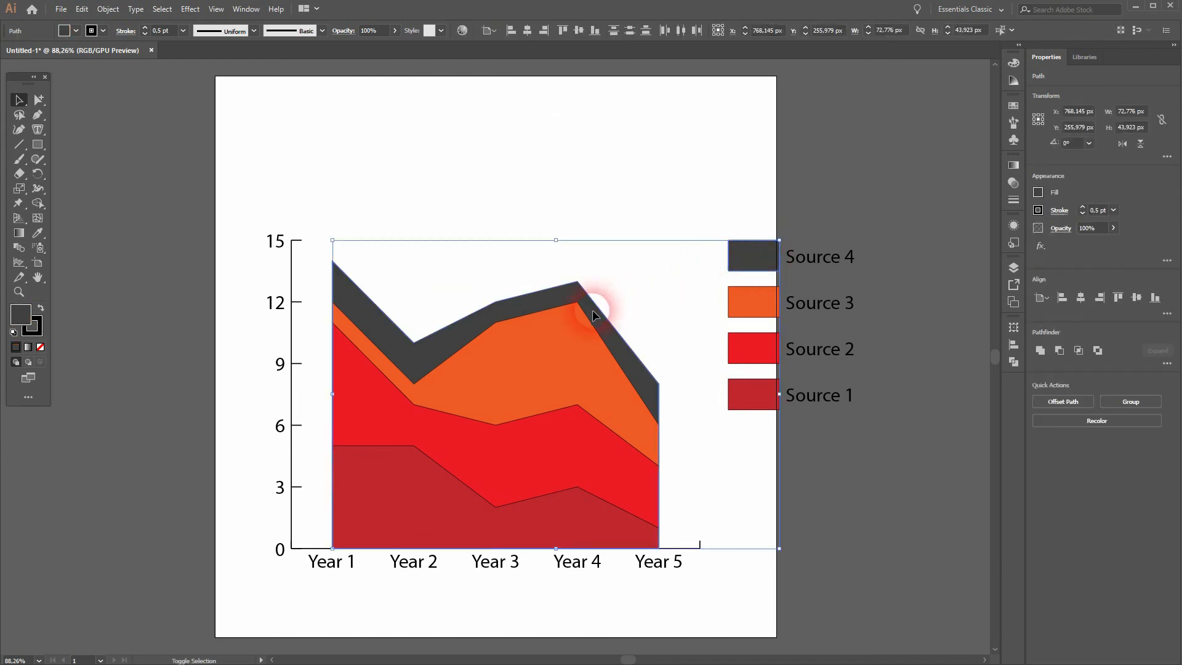
left_click(47, 67)
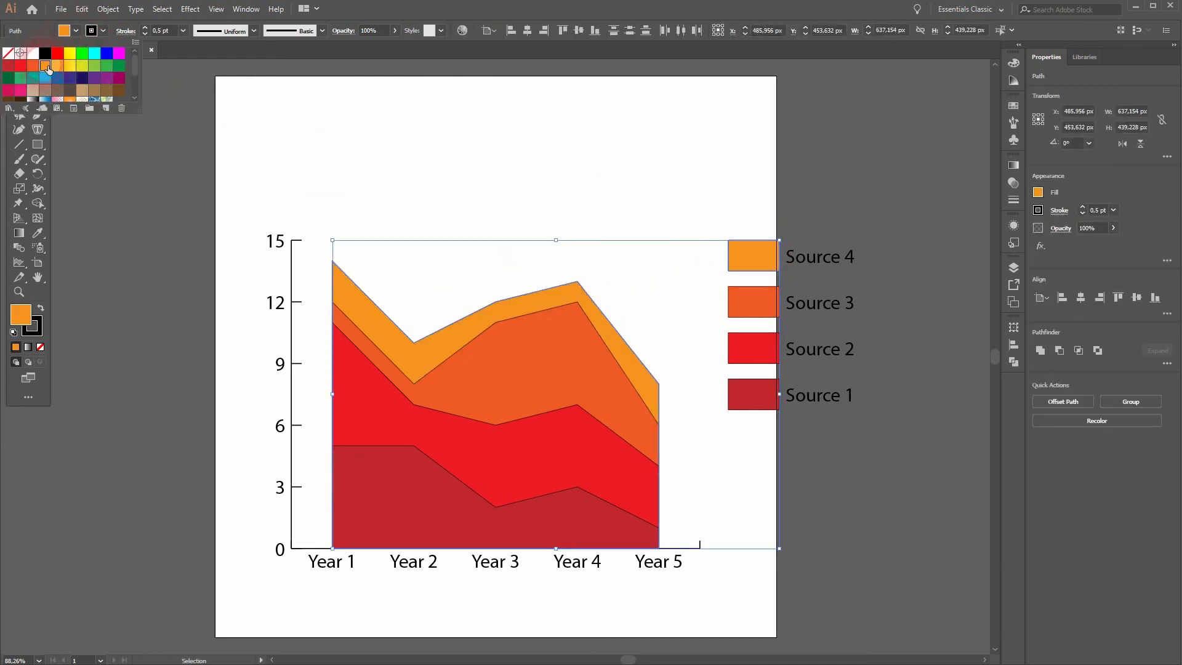
left_click(704, 348)
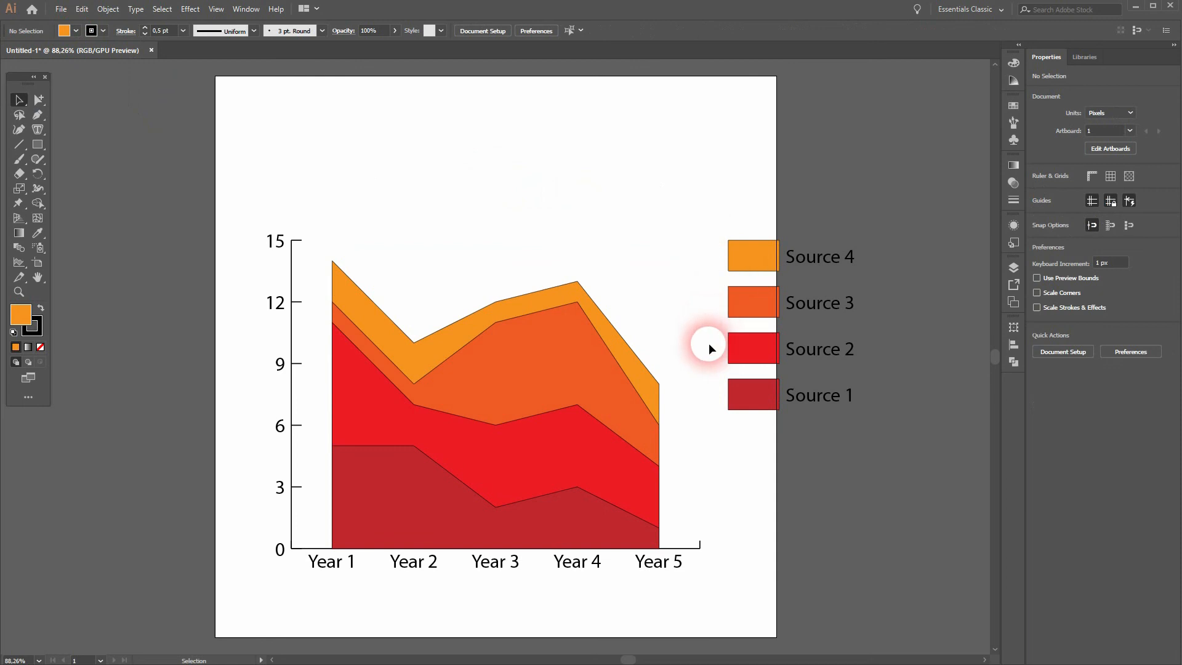